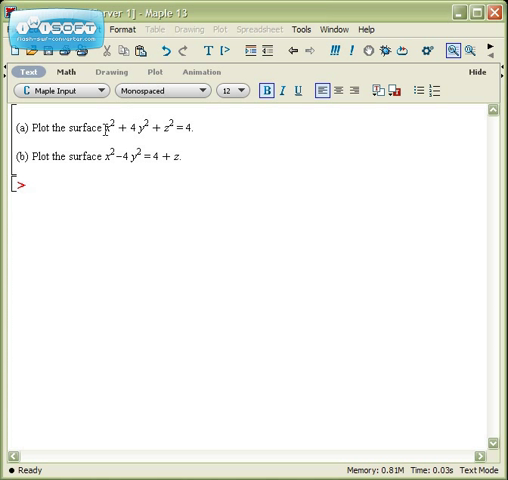
mouse_move(284, 138)
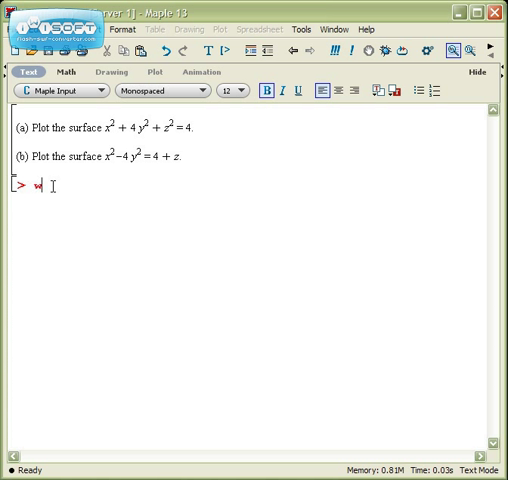
- Load the plots package with with(plots):
type("with(plots):")
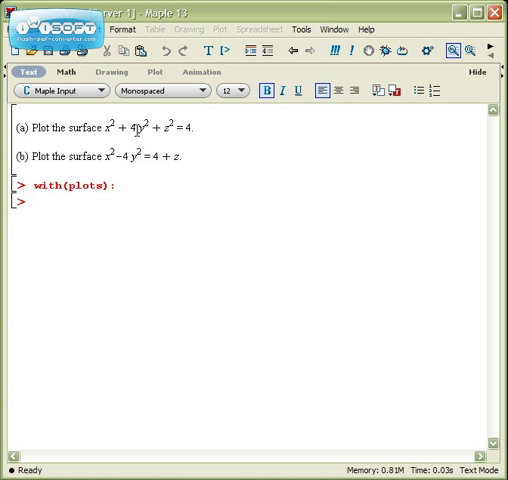
- Plot the ellipsoid x^2+4*y^2+z^2=4 with implicitplot3d over x, y, z from -5 to 5
type("implici")
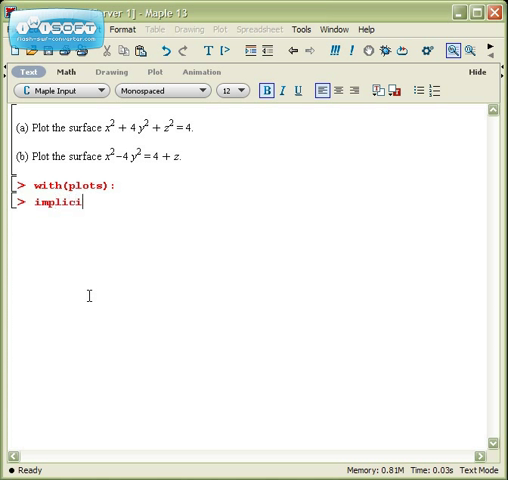
type("tplot3d")
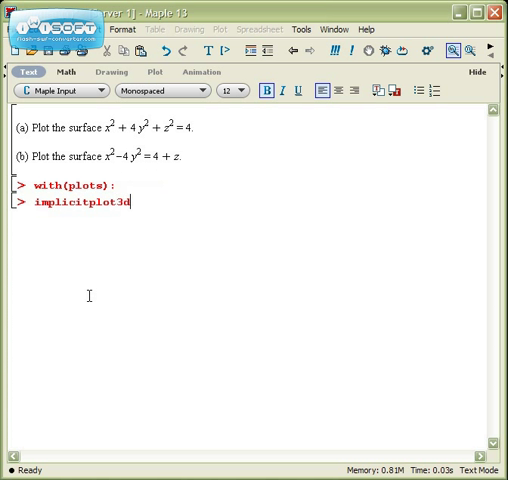
type("(")
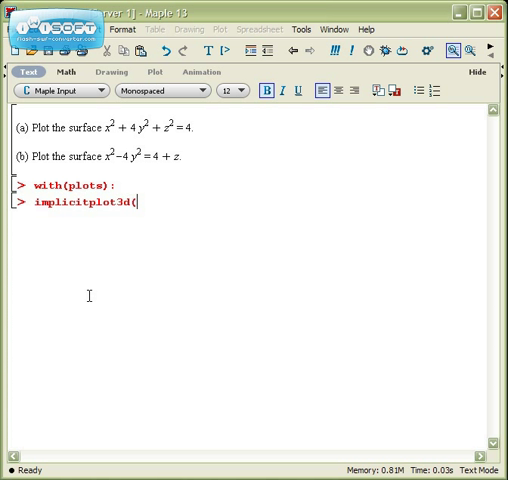
type("x^")
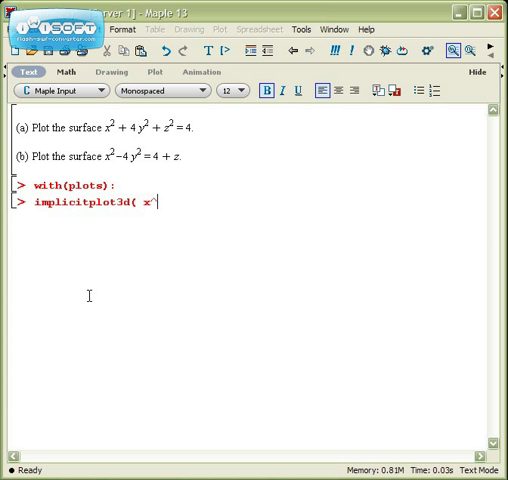
type("2+45")
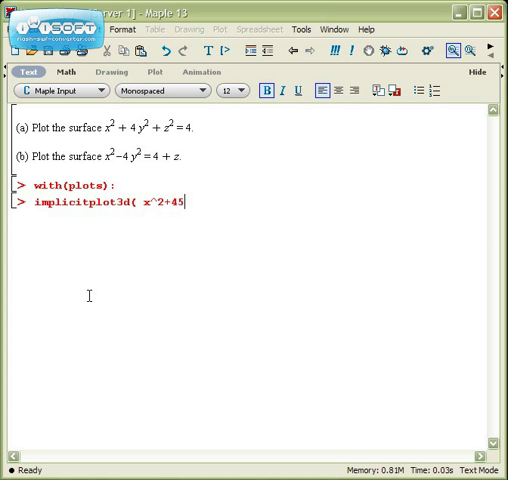
type("*y")
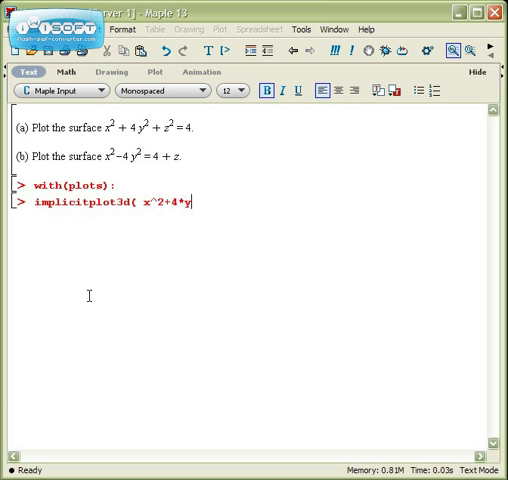
type("^2+z^")
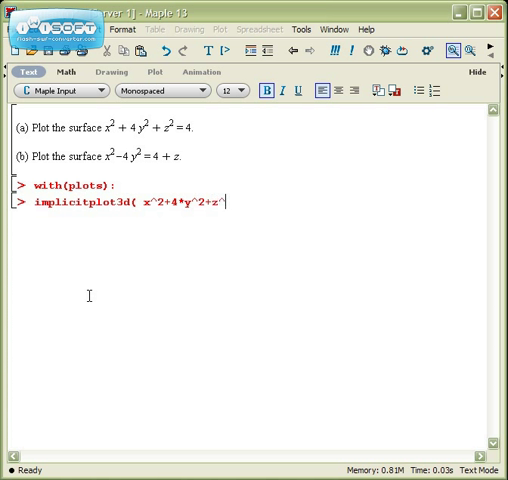
type("2=4, x=")
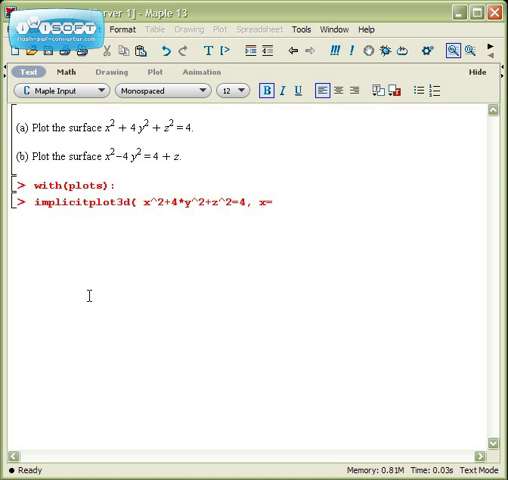
type("-5..5,y")
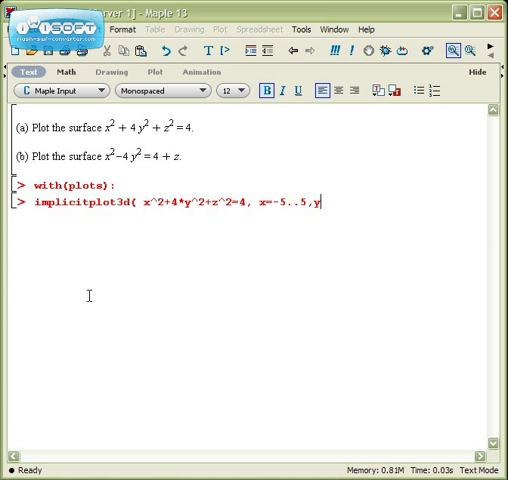
type("=-5..5,")
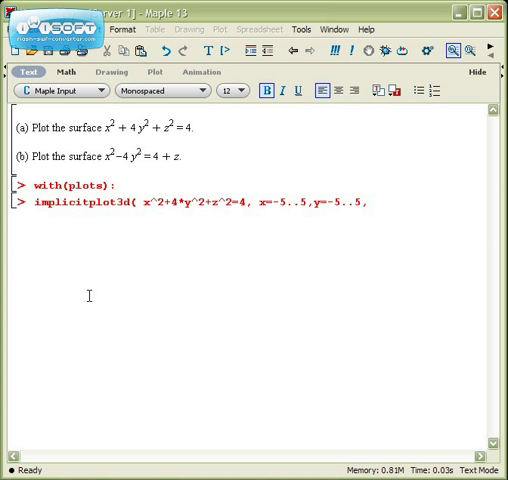
type("z=-5..5);")
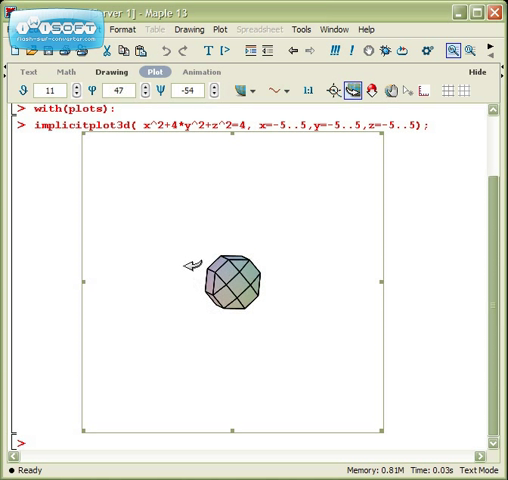
- Rotate the plot, then replot with ranges -3..3 and axes=normal
left_click_drag(196, 270, 236, 290)
type(",axes")
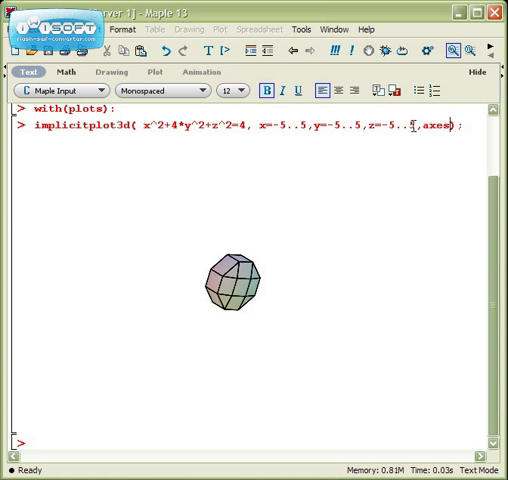
type("=normal")
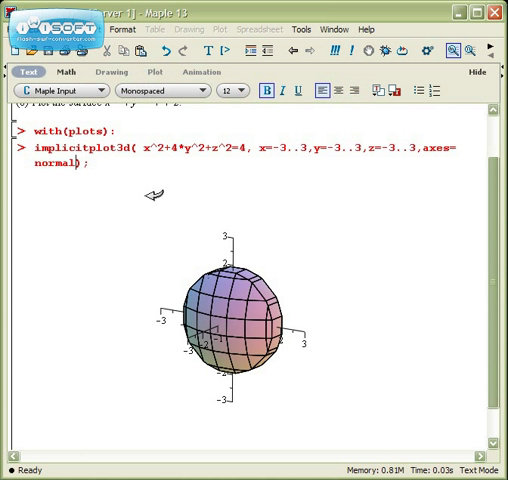
- Add grid=[30,30,30] to the command and redraw the ellipsoid with a finer mesh
type(",grid=")
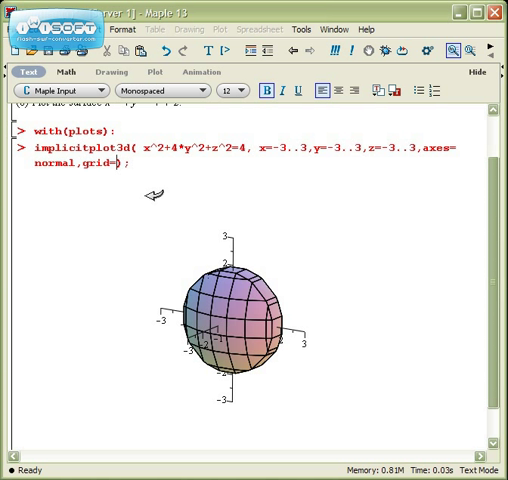
type("[3]")
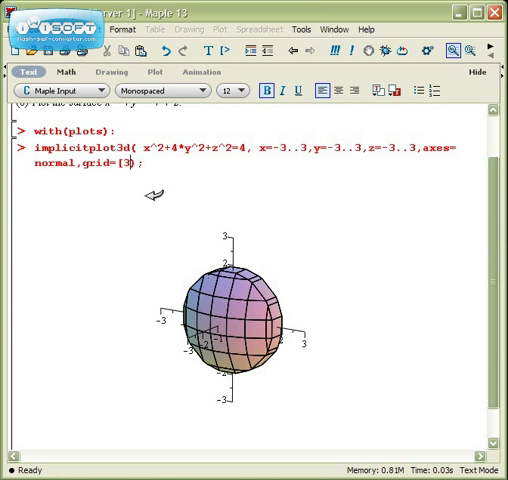
type("0,30,30")
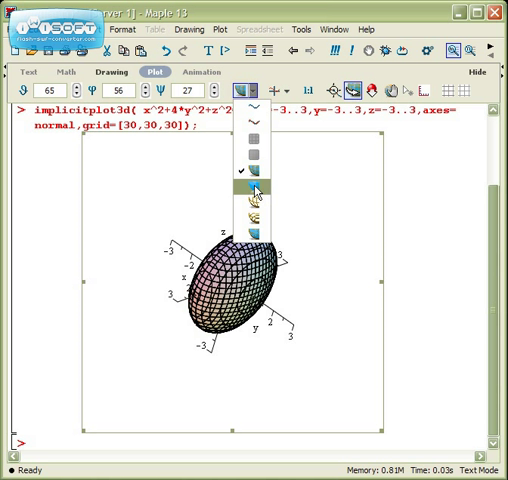
- Switch the ellipsoid plot to a smooth surface style from the plot toolbar
left_click(256, 228)
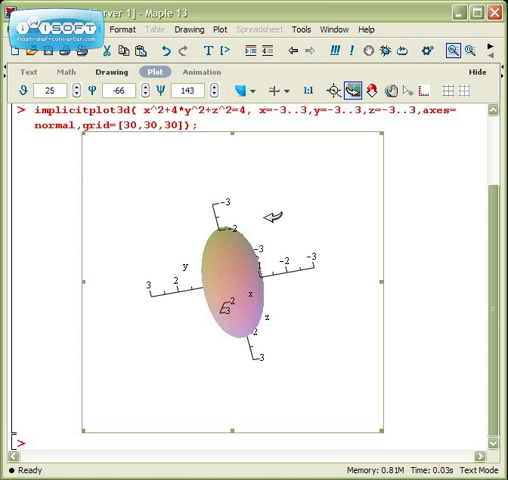
left_click(258, 90)
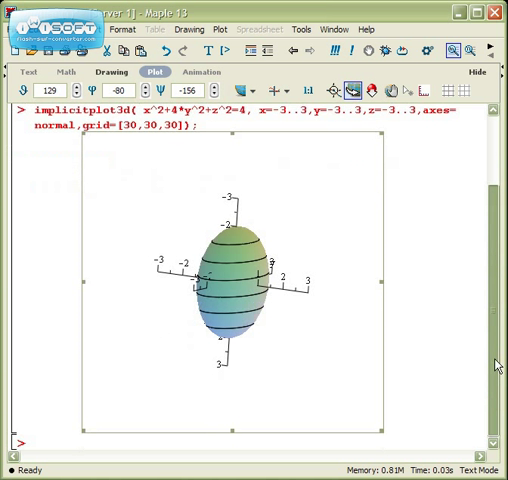
- Append style=patchcontour to the ellipsoid command and replot it with shaded contour bands
type("with(plots):")
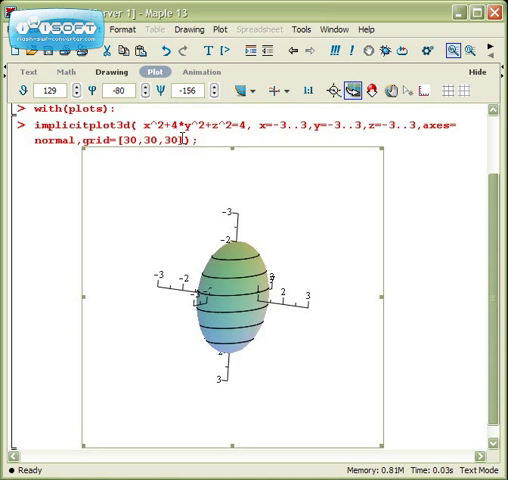
left_click(22, 72)
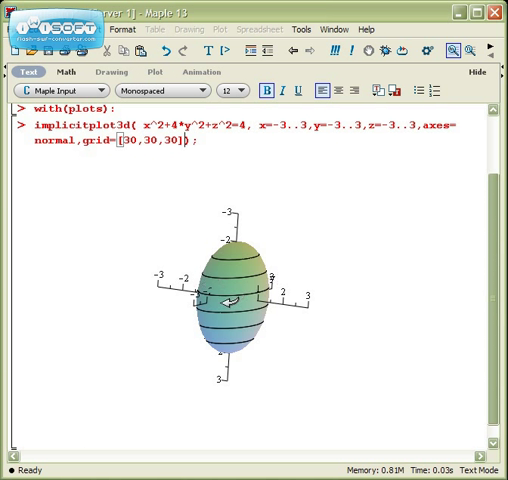
type(",s")
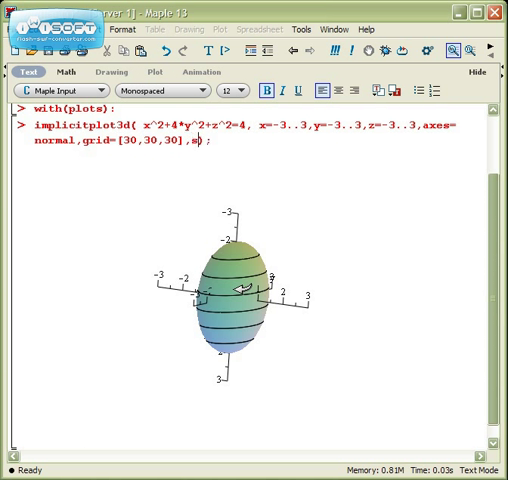
type("tyle=patchcontour")
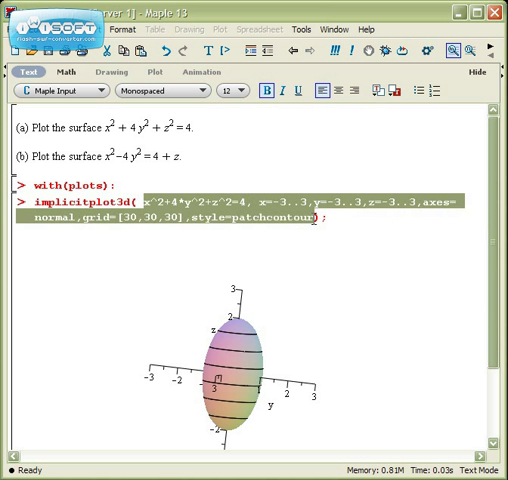
- Clear the old arguments and enter the saddle equation x^2-4*y^2=4+z
key("Delete")
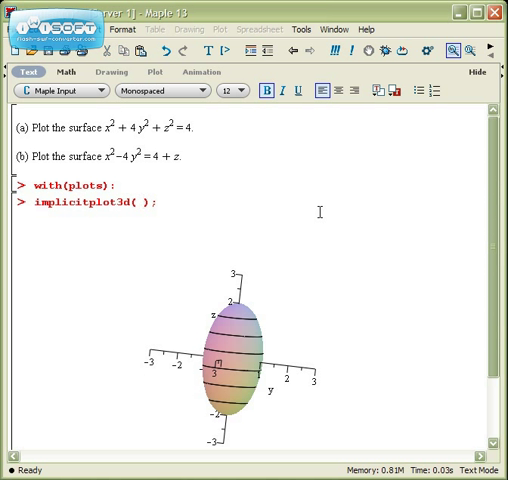
type("x^2-")
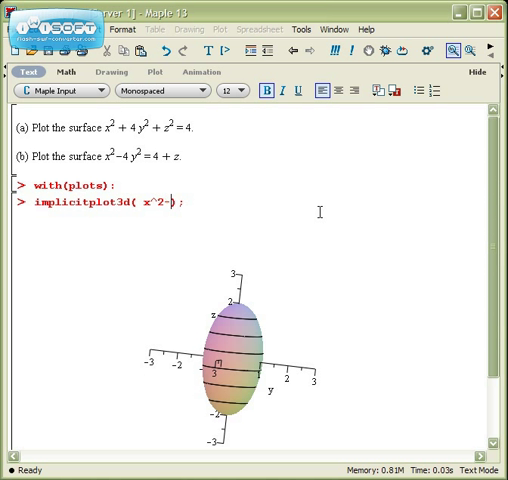
type("4*y^2")
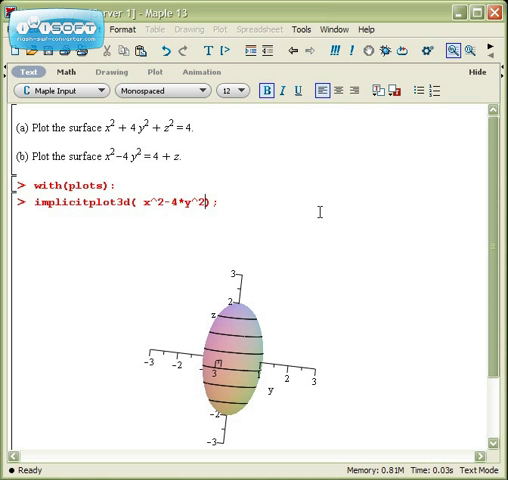
type("=4+z")
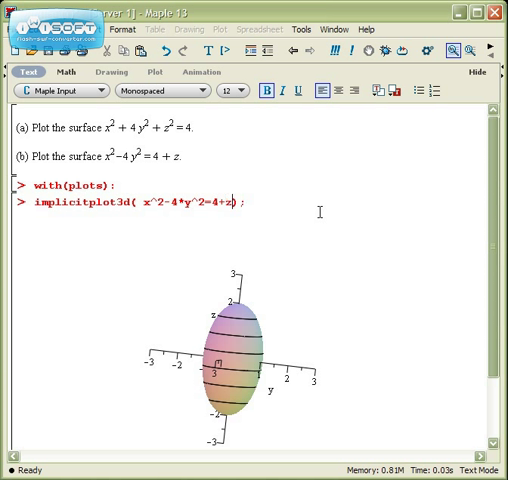
- Add the ranges x=-5..5, y=-5..5, z=-5..5 to the saddle command
type(", x")
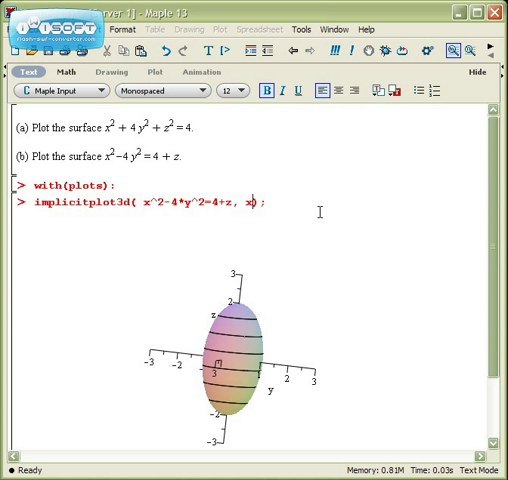
type("=-5..5,")
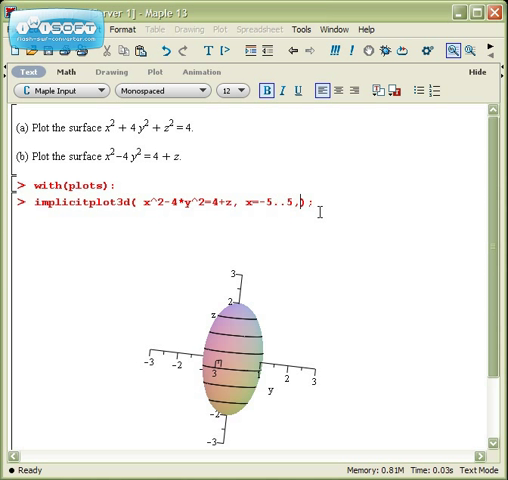
type("y=-5..5,")
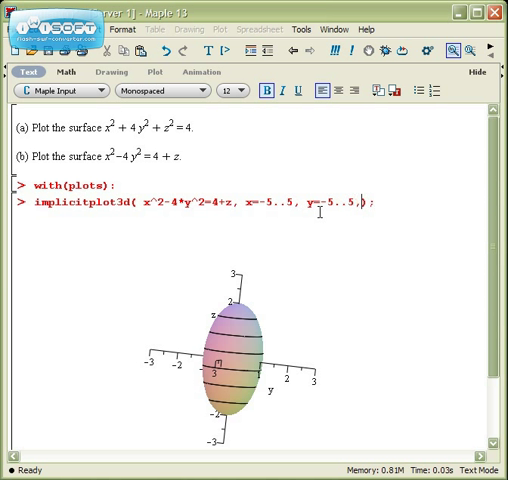
type("z=-5..5,axes=normal")
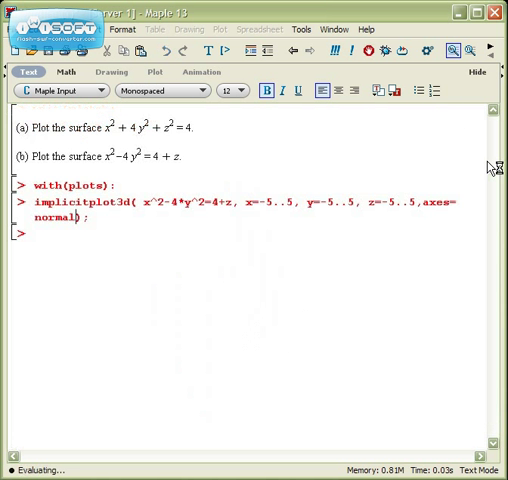
- Run the saddle plot, then widen the z range to -15..5 and re-execute
key("Return")
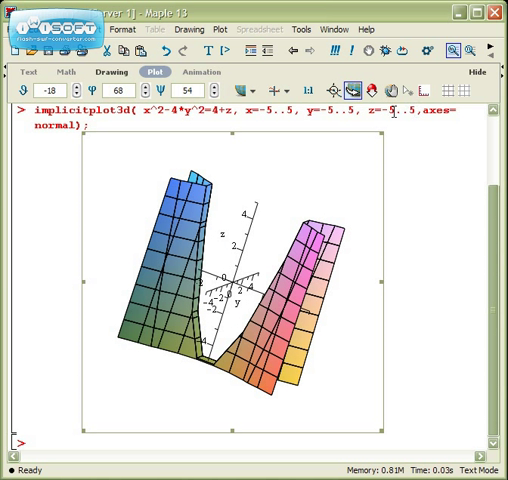
left_click(22, 76)
type("1")
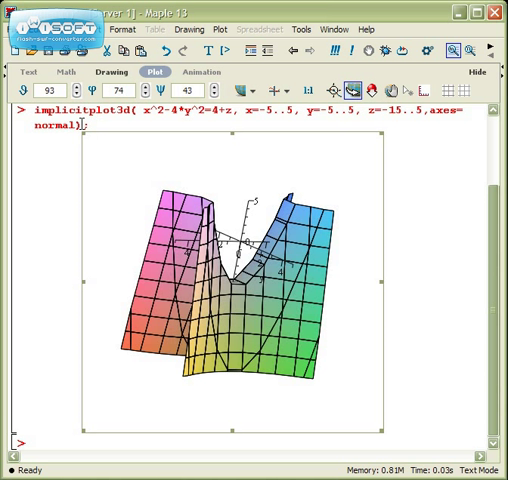
left_click(24, 80)
type(",grid=")
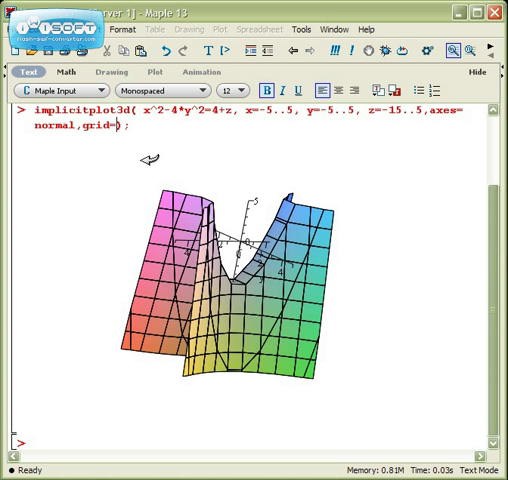
- Add grid=[30,30,30] and redraw the saddle surface with a finer mesh
type("[30,30,30")
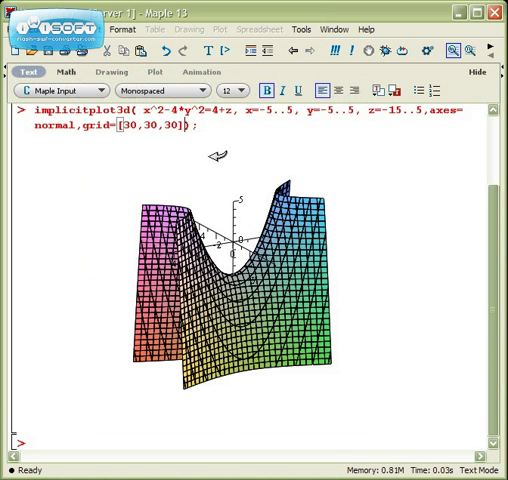
- Append style=patchcontour and replot the saddle surface with contour lines
type(",style=p")
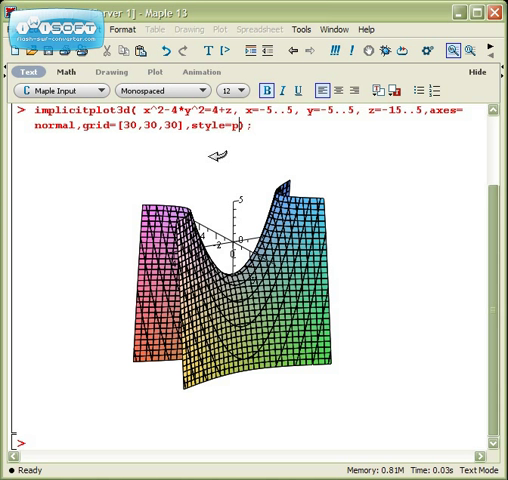
type("atchcontour)")
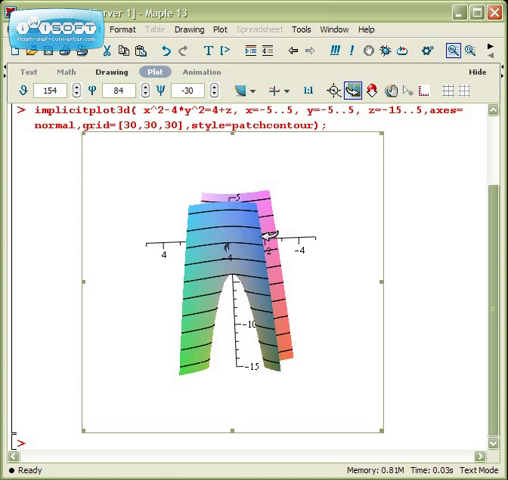
left_click(280, 88)
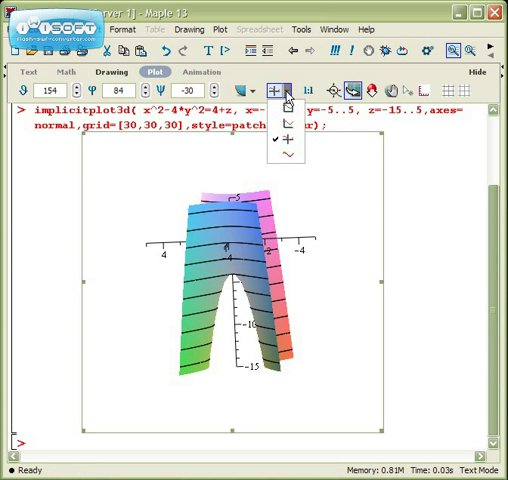